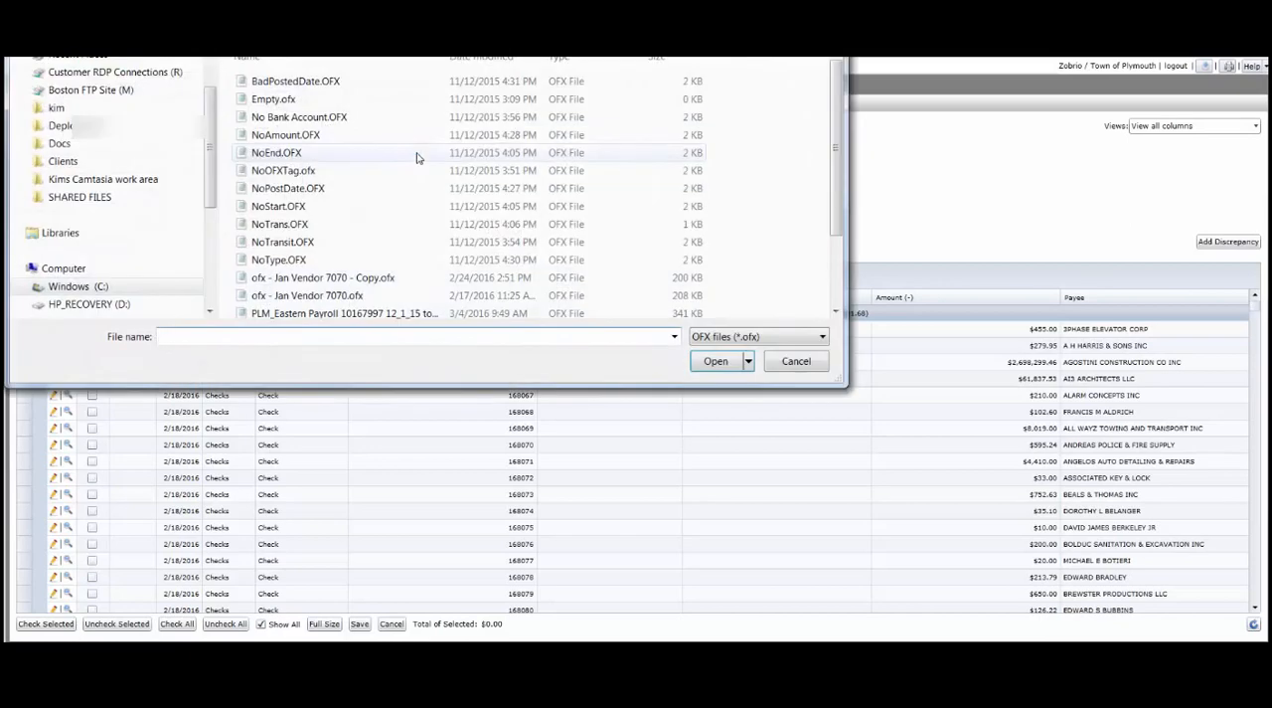
- Load 'ofx - Jan Vendor 7070 - Copy.ofx' into OFX Assist for matching
{"action": "left_click", "coordinate": [324, 278]}
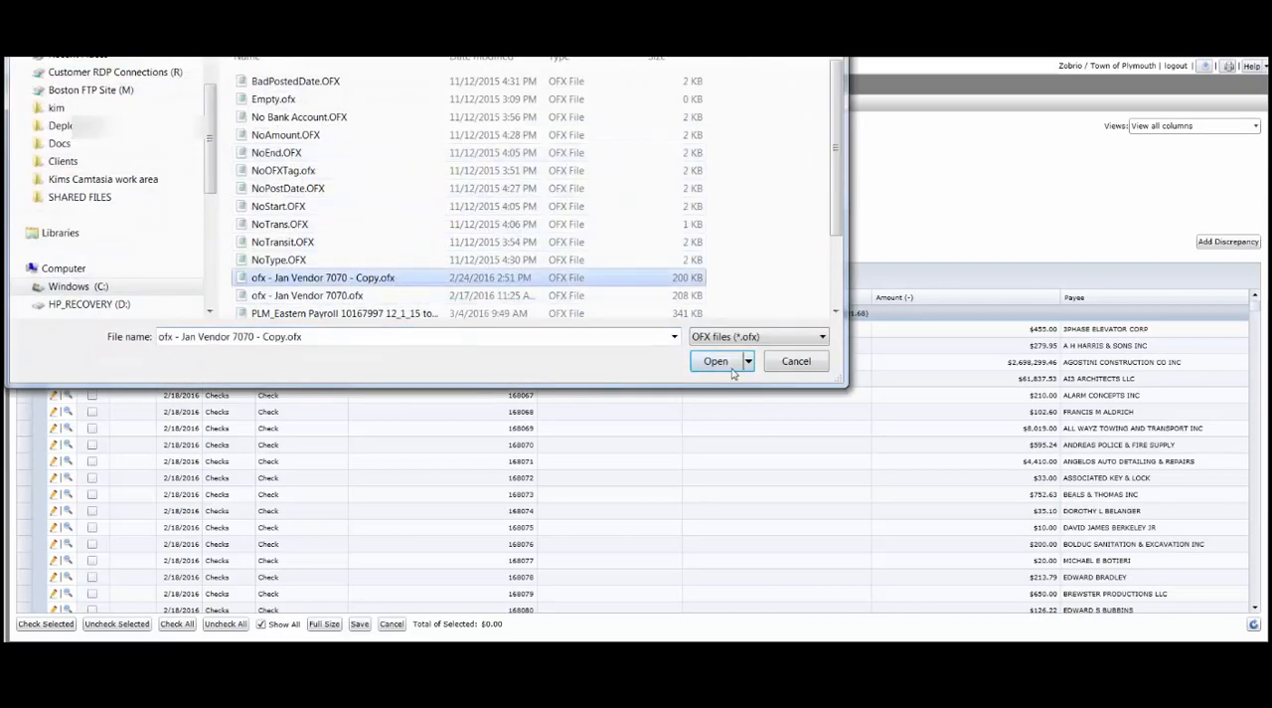
{"action": "left_click", "coordinate": [716, 361]}
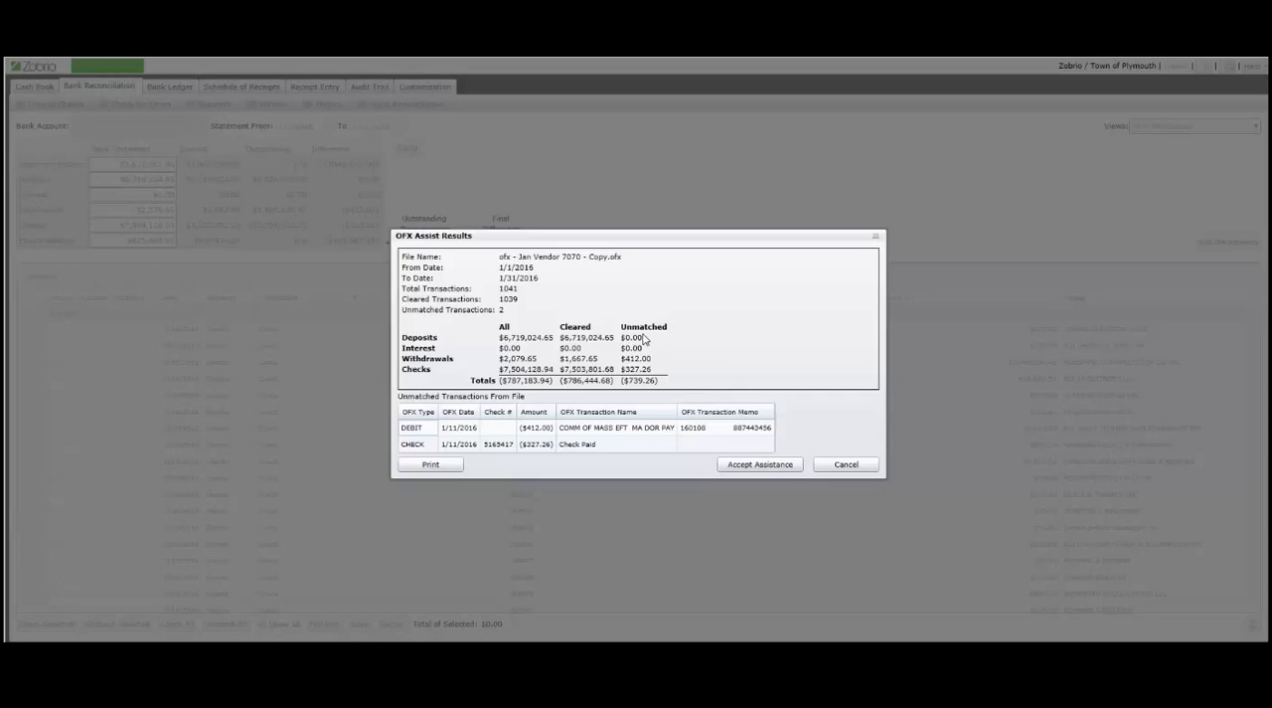
{"action": "mouse_move", "coordinate": [501, 471]}
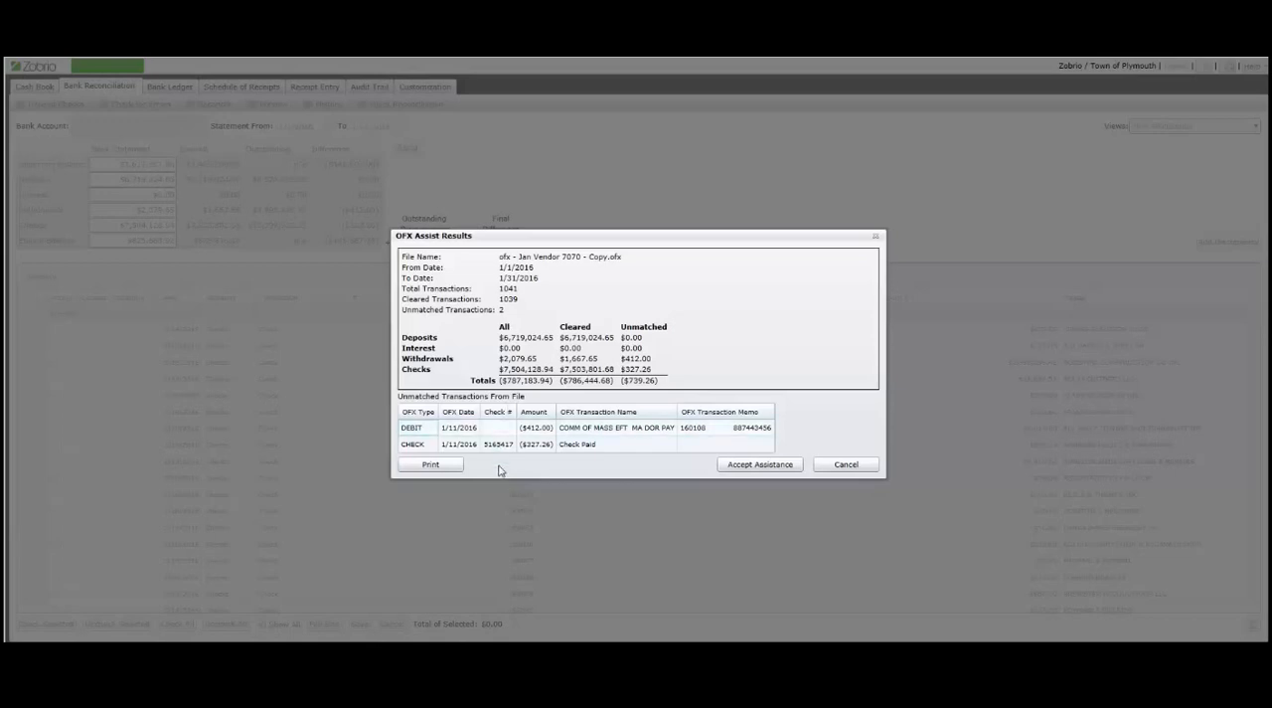
{"action": "mouse_move", "coordinate": [757, 485]}
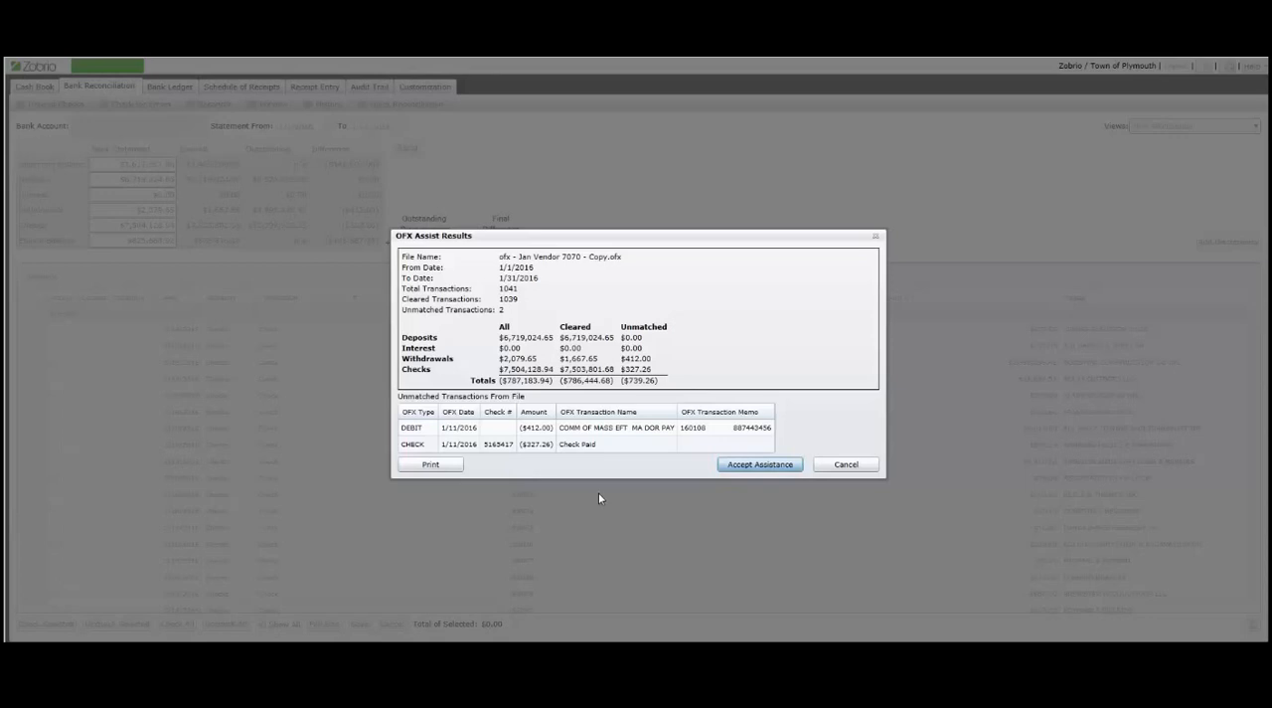
- Accept the OFX Assist results, leaving two transactions unmatched
{"action": "left_click", "coordinate": [759, 465]}
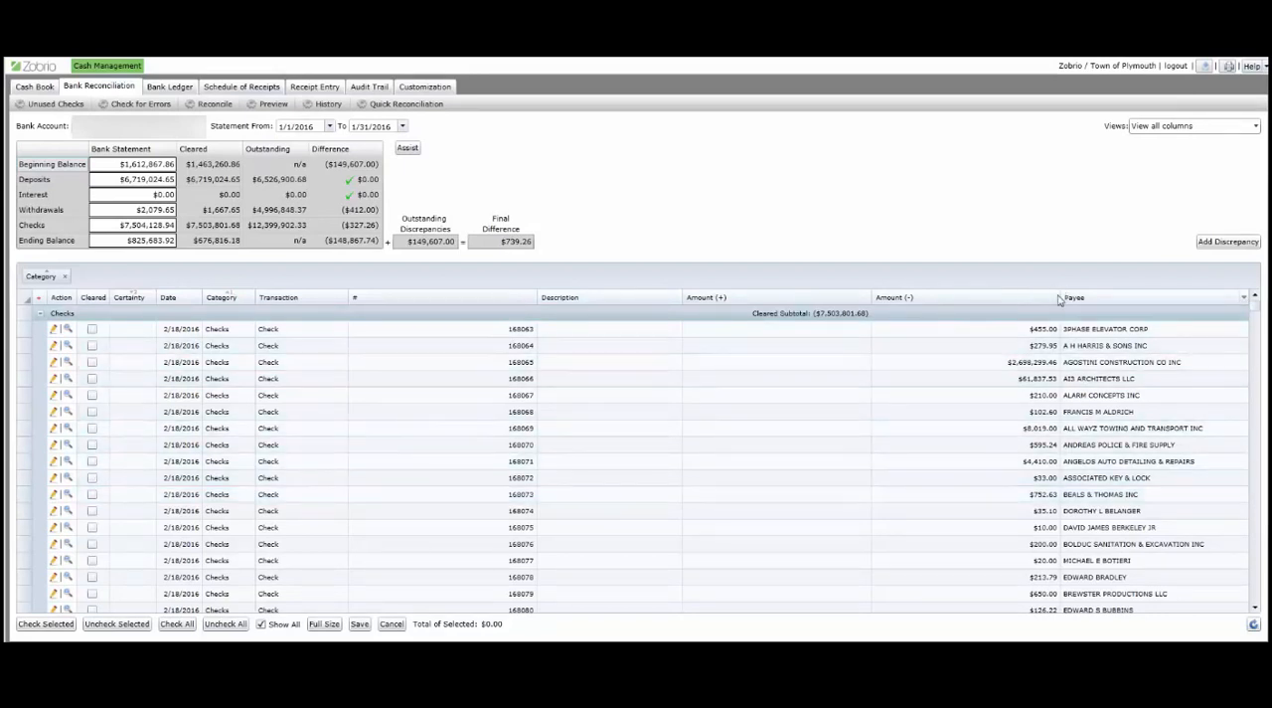
- Filter the reconciliation list by amount 412.00 to isolate the Comm of Mass withdrawal
{"action": "left_click", "coordinate": [1057, 298]}
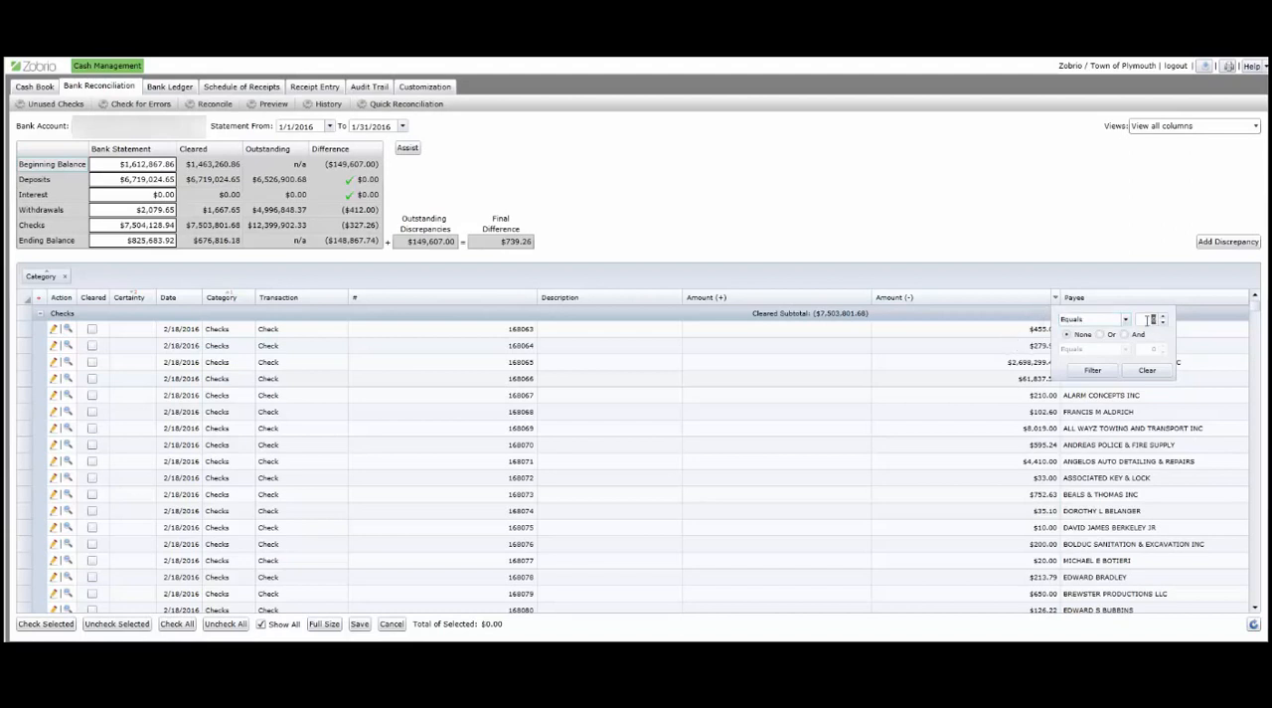
{"action": "type", "text": "412.00"}
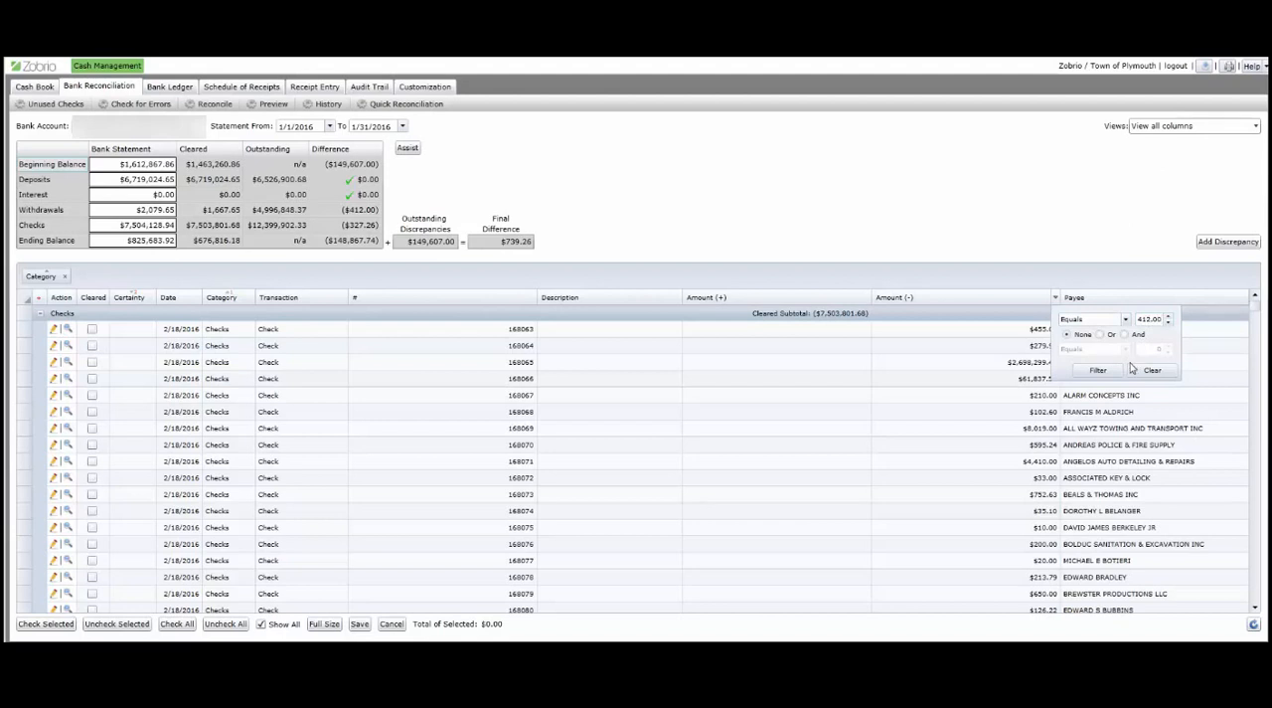
{"action": "left_click", "coordinate": [1097, 369]}
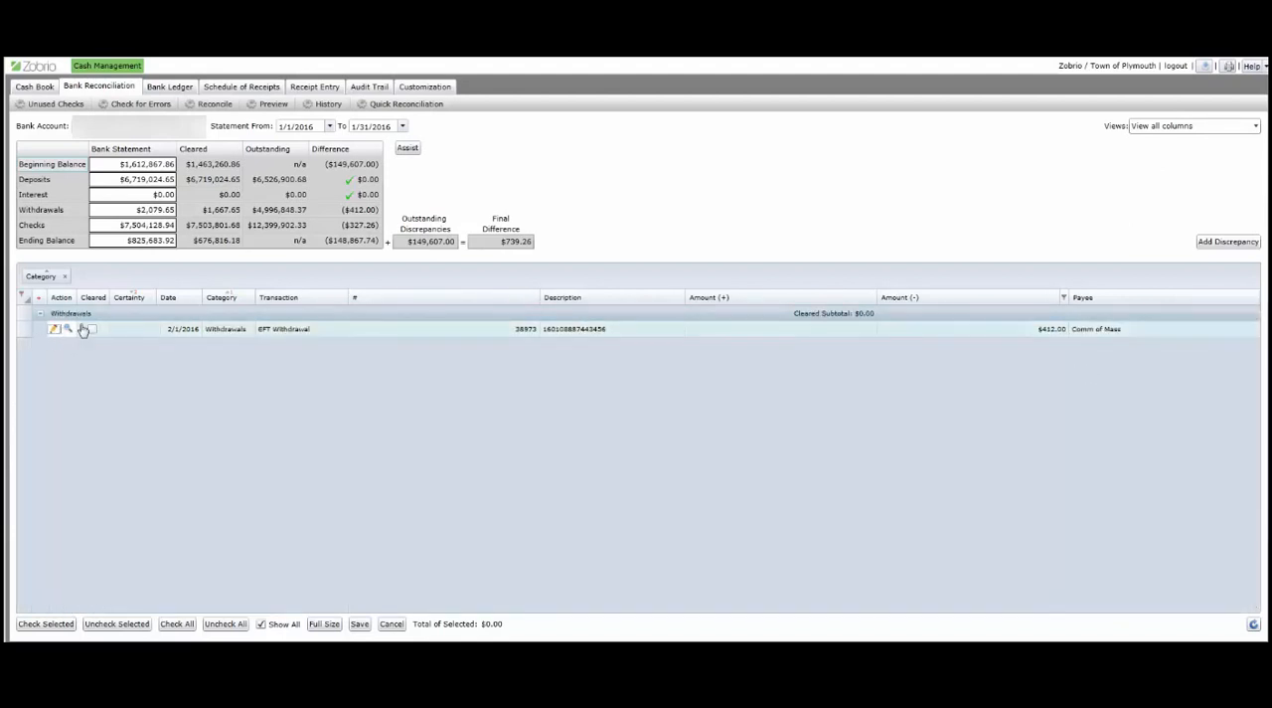
- Edit the $412.00 Comm of Mass withdrawal, moving its transaction date off 2/1/2016, and save
{"action": "left_click", "coordinate": [55, 330]}
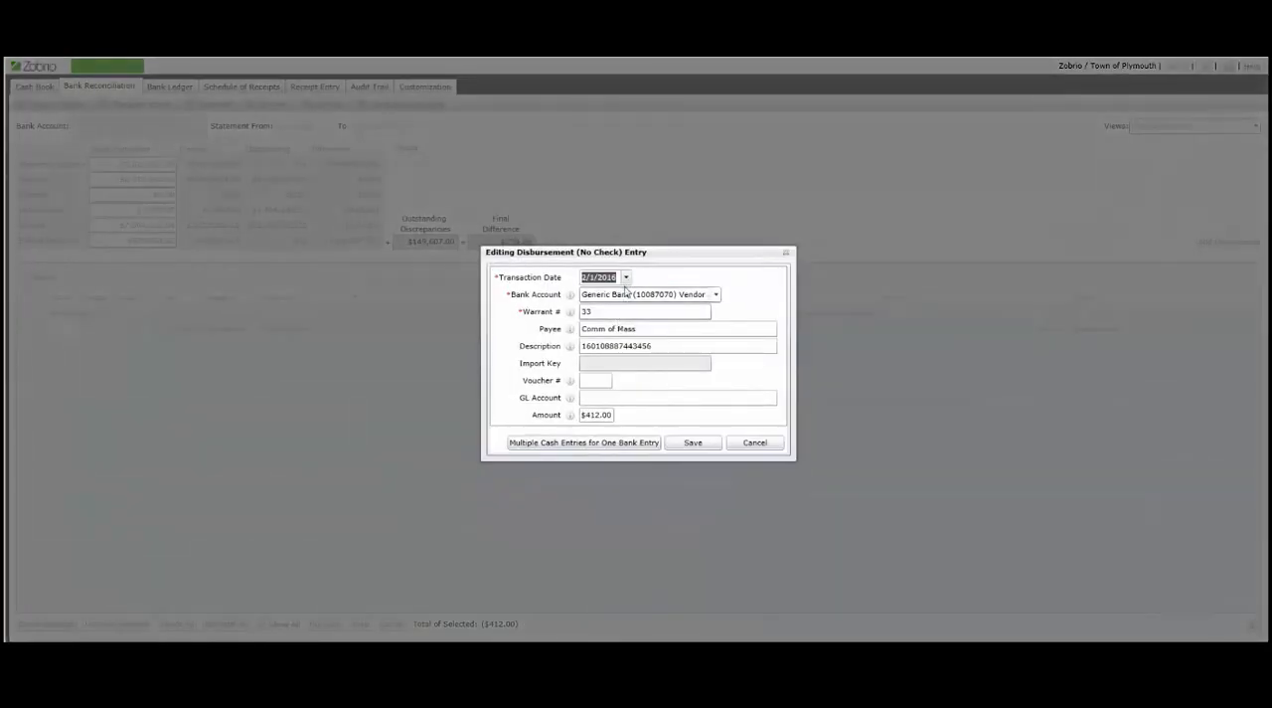
{"action": "left_click", "coordinate": [625, 278]}
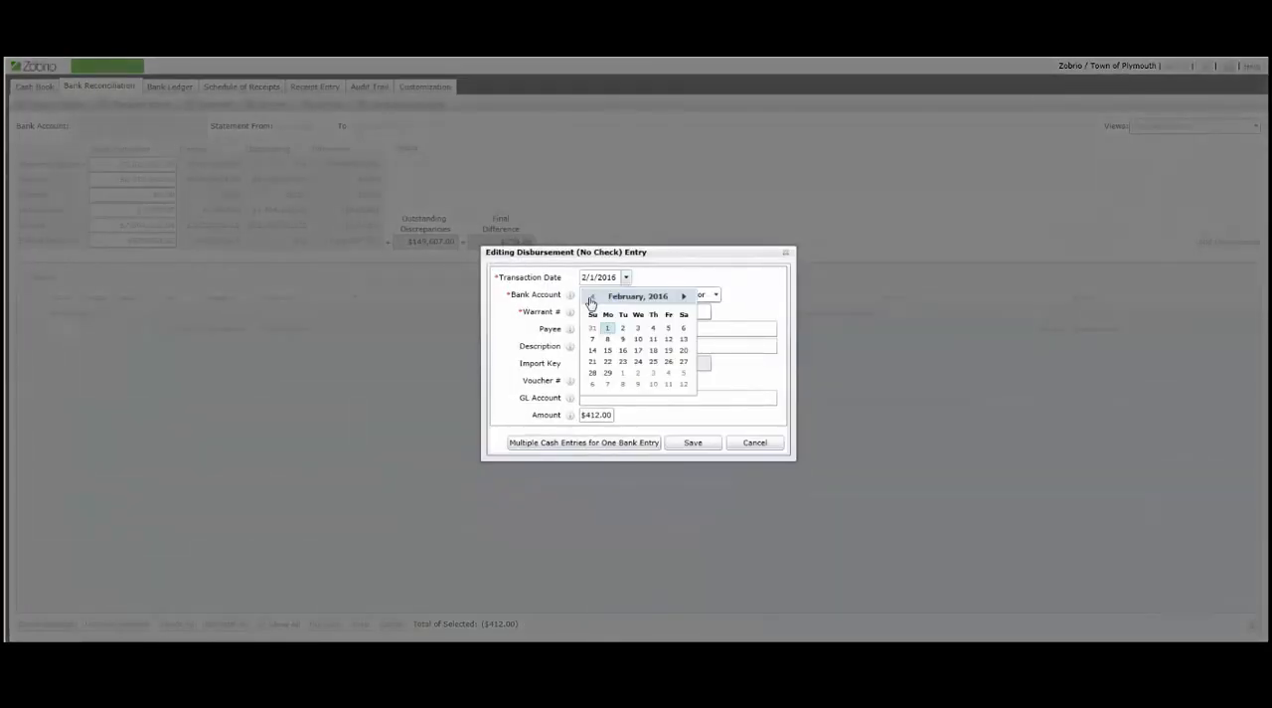
{"action": "left_click", "coordinate": [691, 441]}
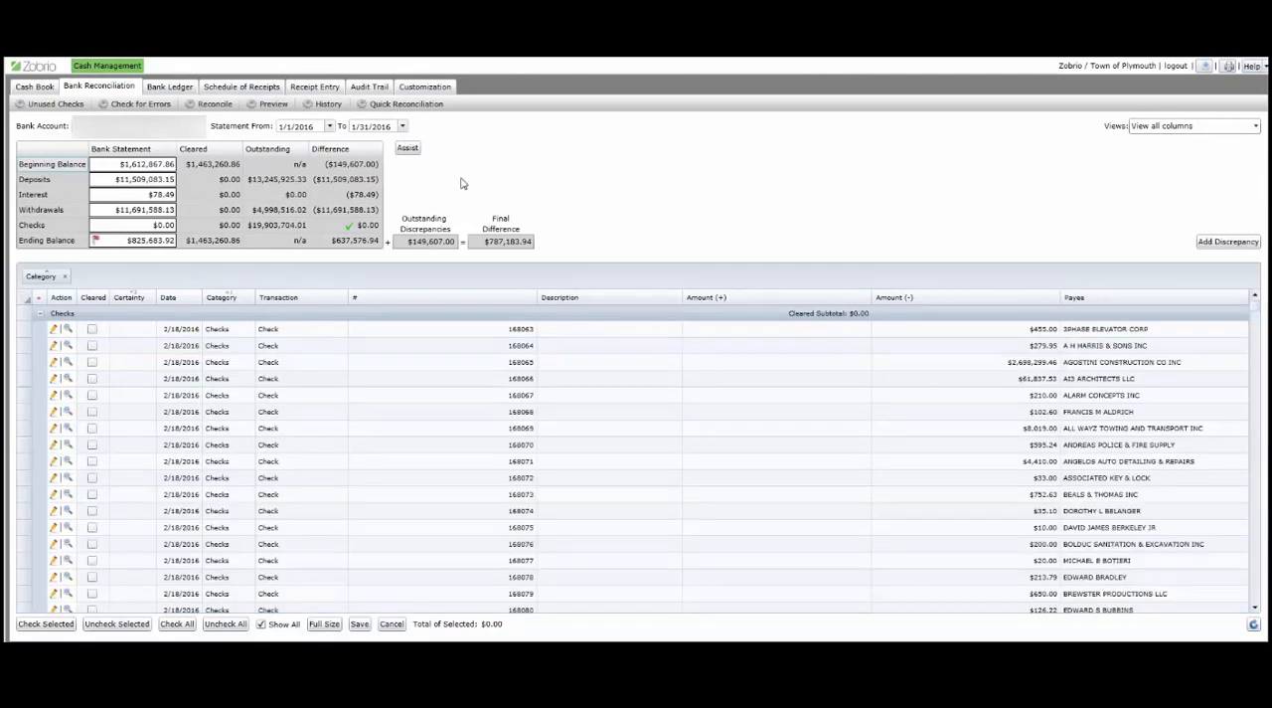
{"action": "mouse_move", "coordinate": [410, 132]}
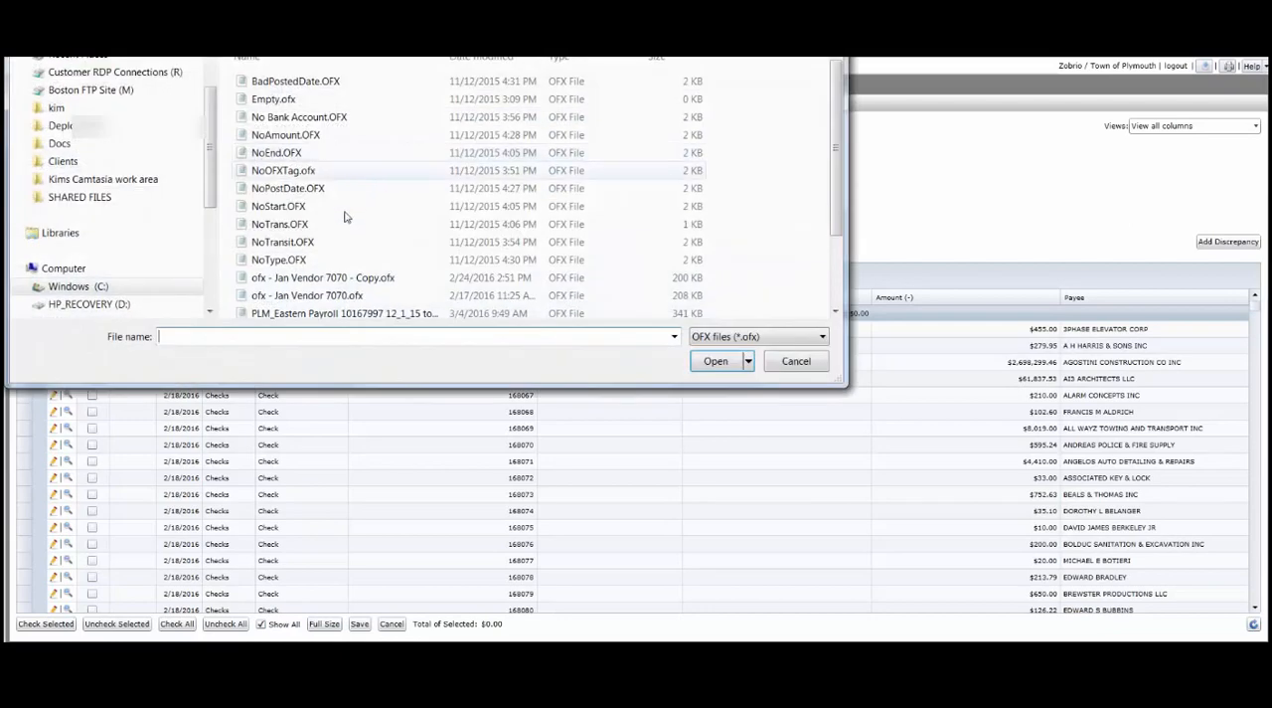
- Reload the Jan Vendor 7070 OFX file for a second OFX Assist pass
{"action": "left_click", "coordinate": [715, 362]}
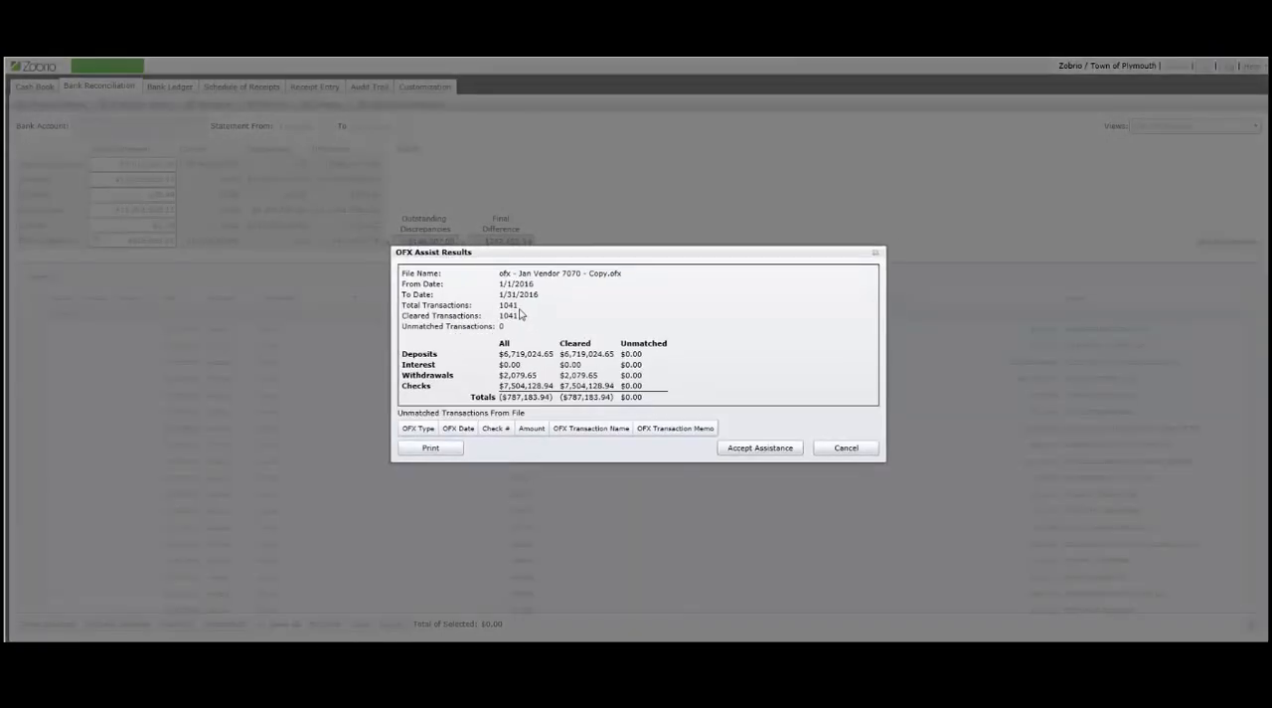
- Accept the OFX Assist results with 0 unmatched, bringing the final difference to $0.00
{"action": "left_click", "coordinate": [760, 447]}
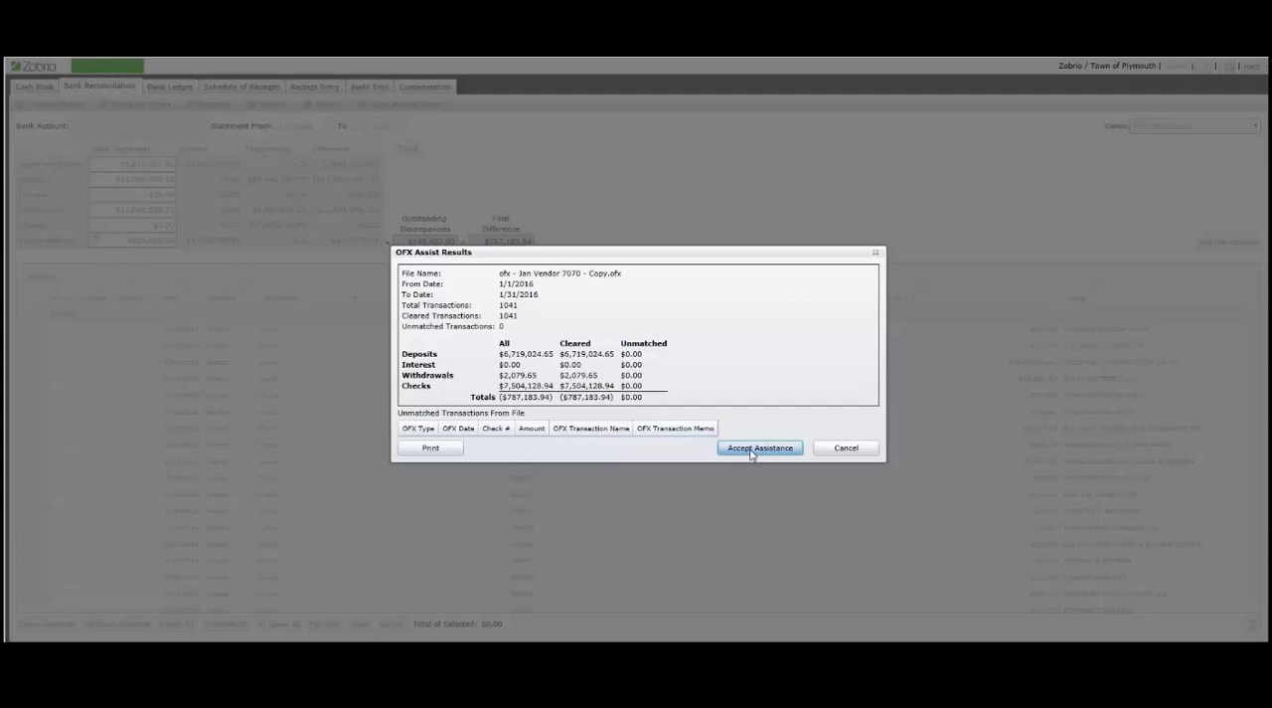
{"action": "left_click", "coordinate": [759, 447]}
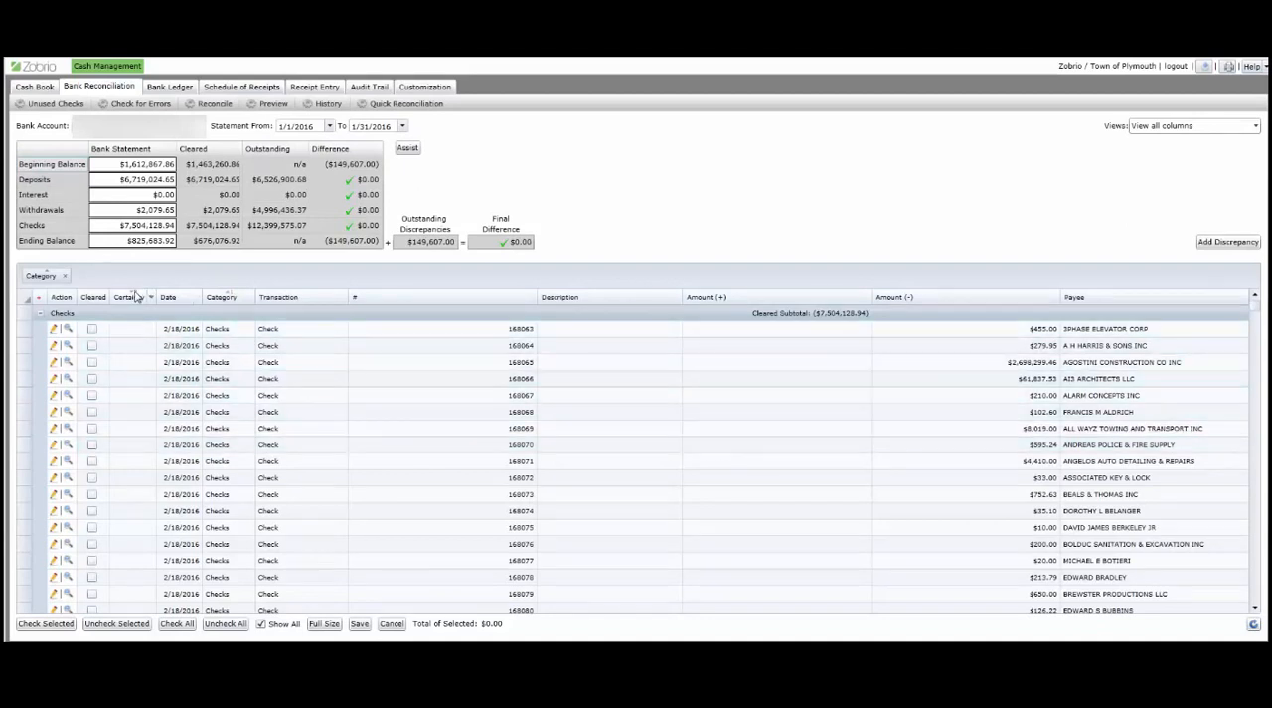
- Reconcile January 2016 and display the Bank Reconciliation Report for 1/1/2016–1/31/2016
{"action": "left_click", "coordinate": [175, 624]}
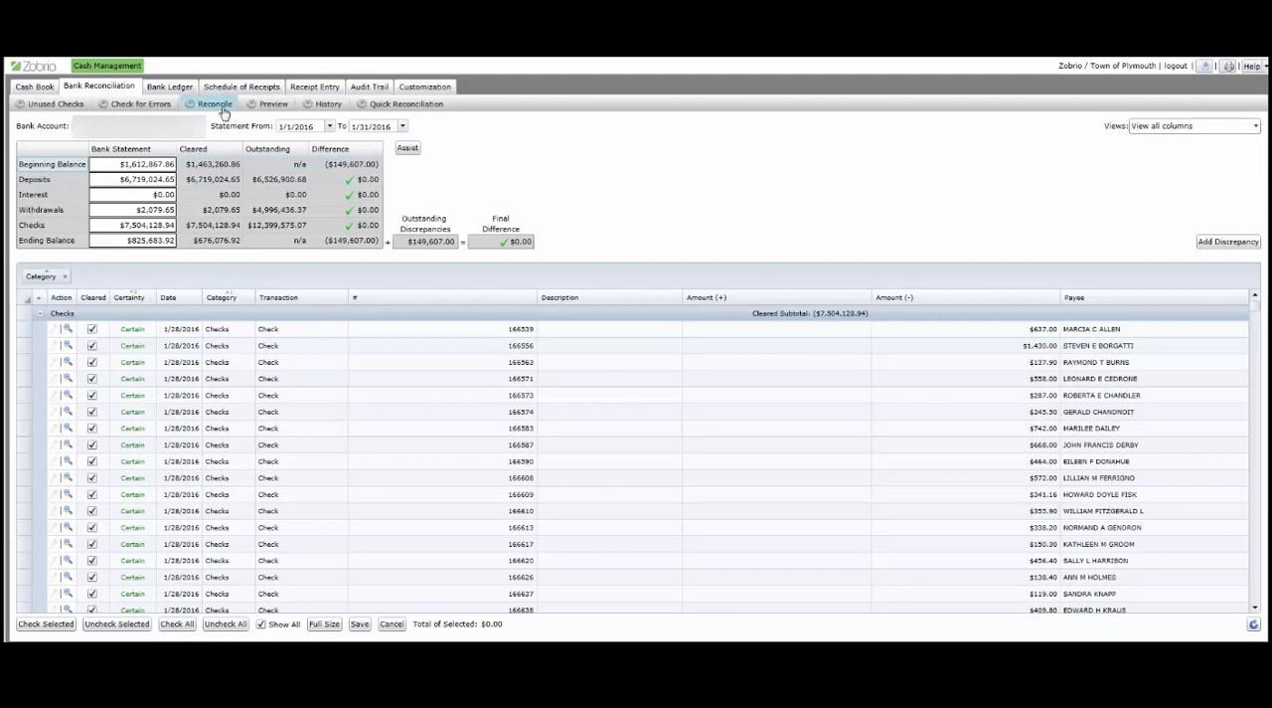
{"action": "left_click", "coordinate": [358, 624]}
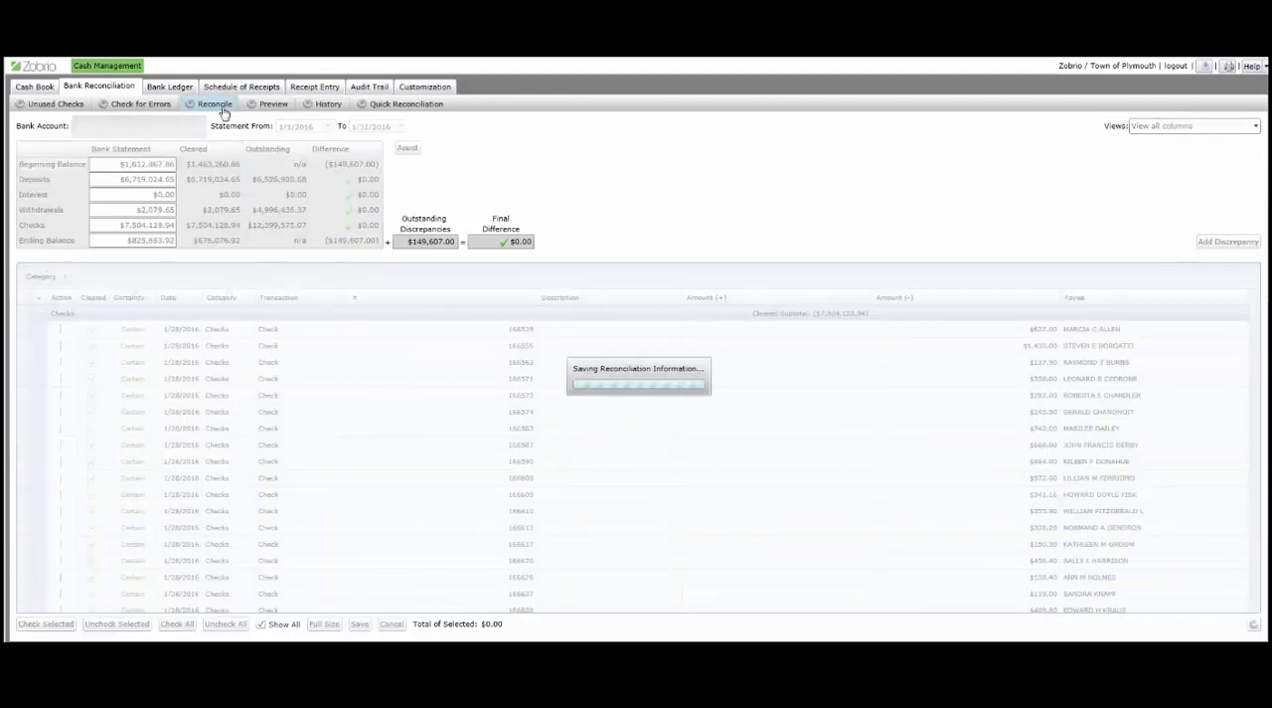
{"action": "left_click", "coordinate": [215, 103]}
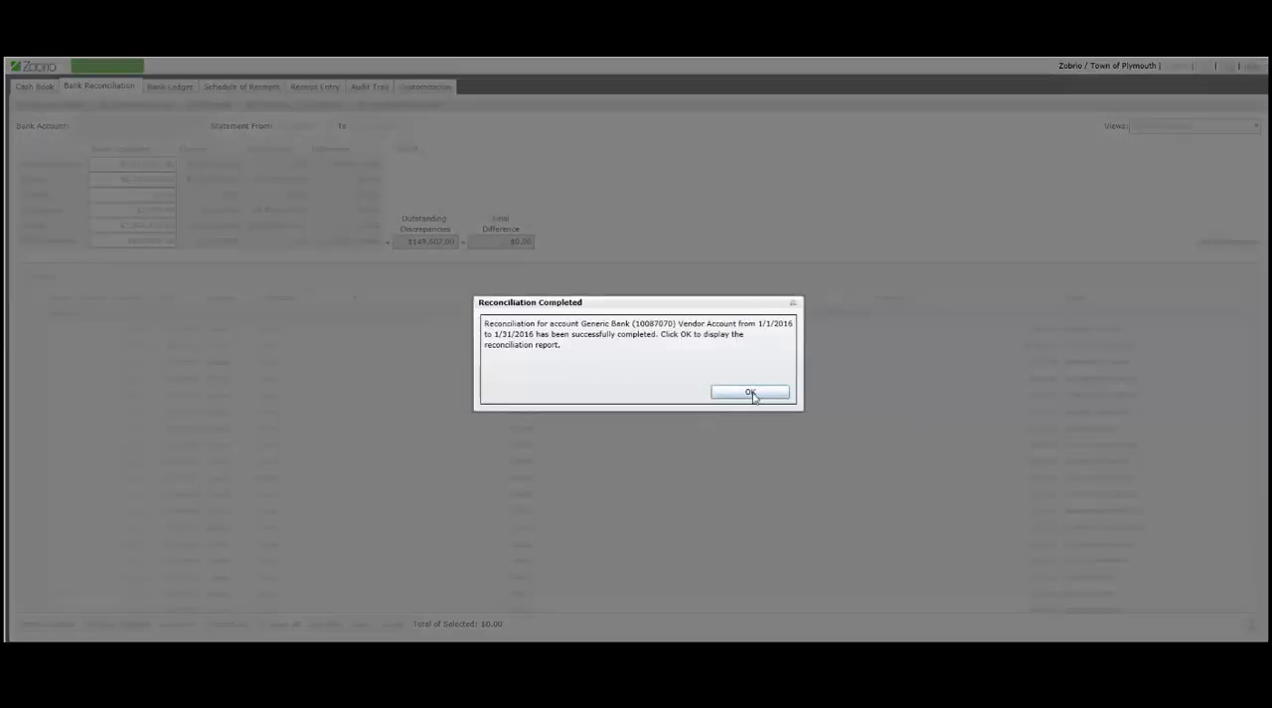
{"action": "left_click", "coordinate": [749, 392]}
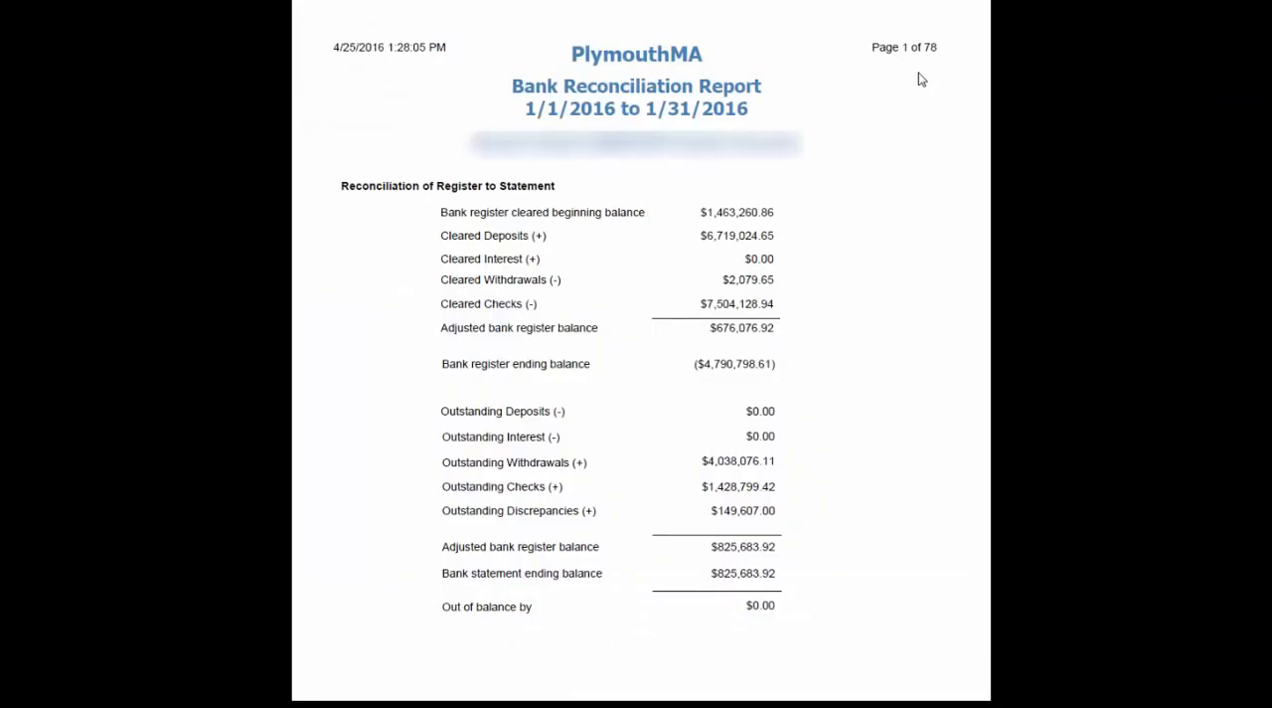